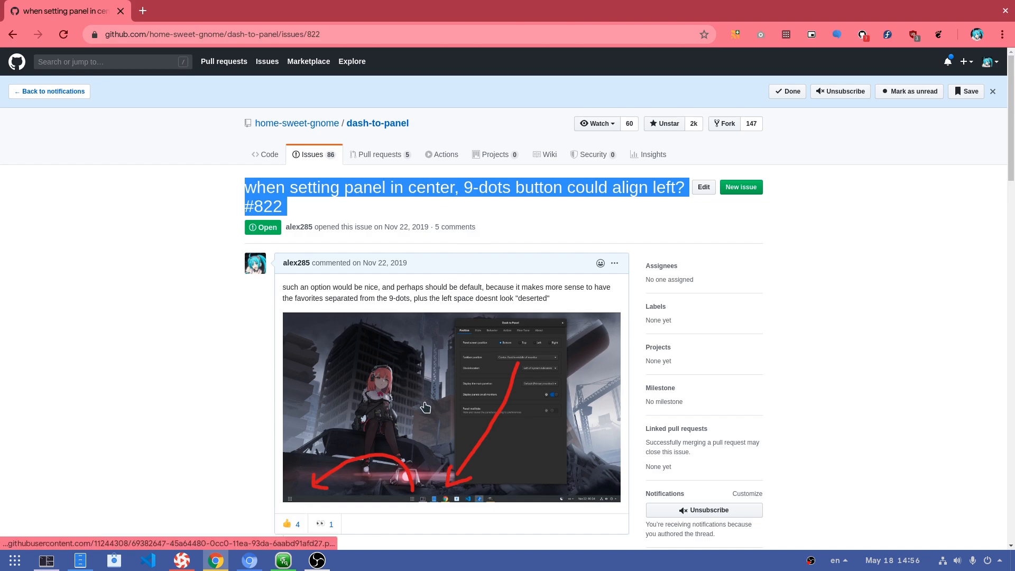
# - Open the issue's attached Dash to Panel screenshot full-size in a new tab
pyautogui.click(426, 408)
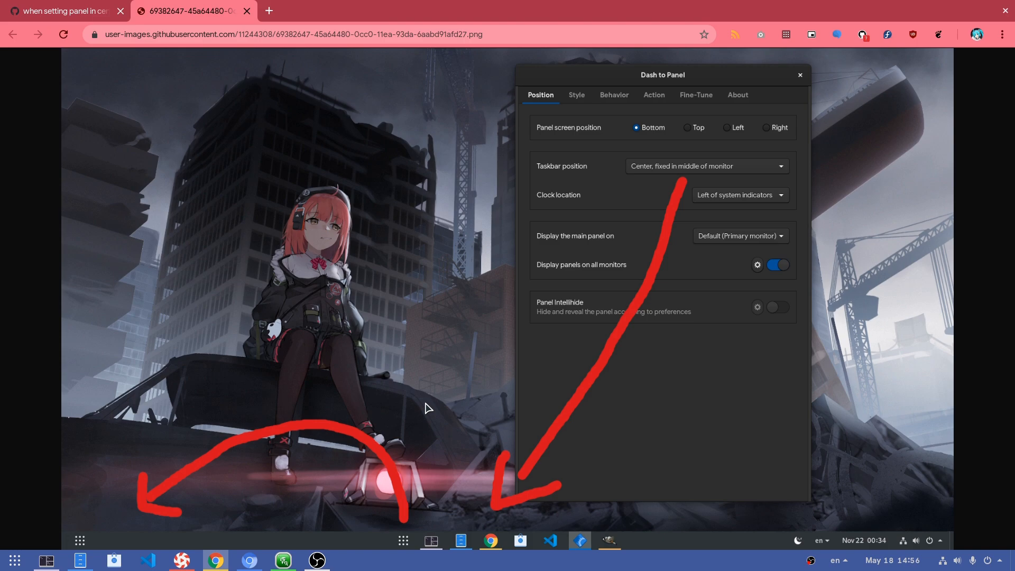
pyautogui.moveTo(453, 493)
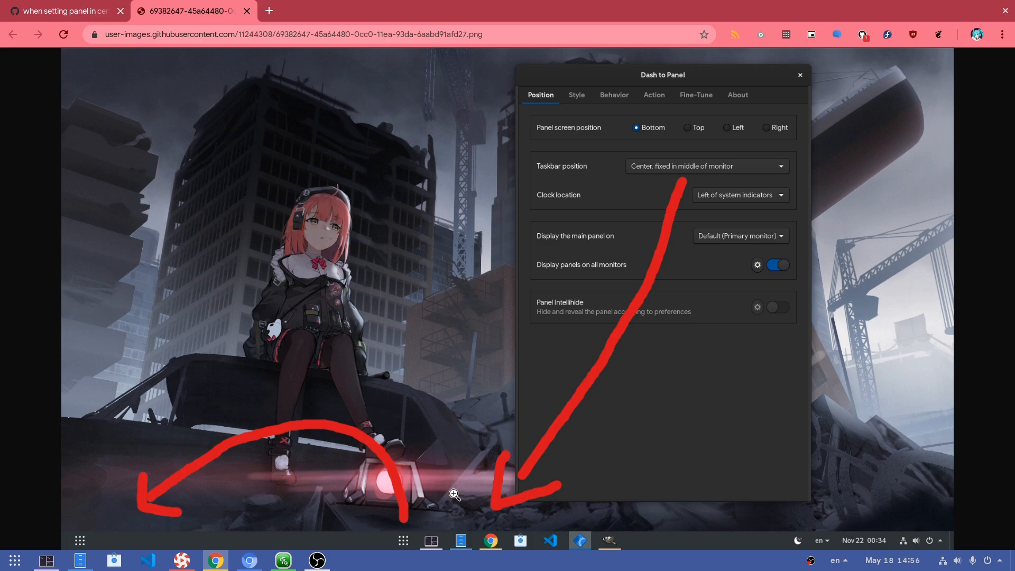
pyautogui.moveTo(83, 541)
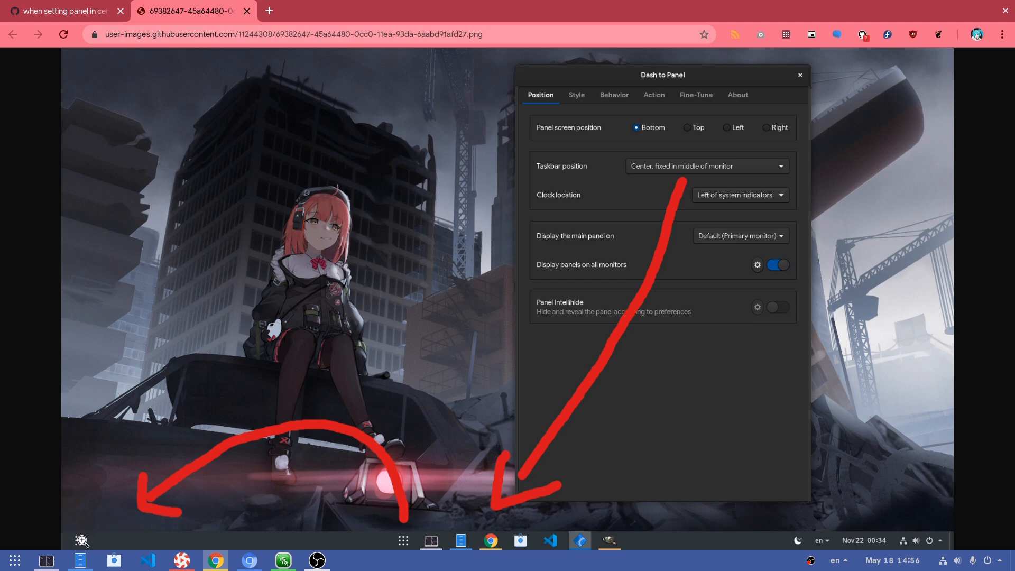
pyautogui.moveTo(595, 369)
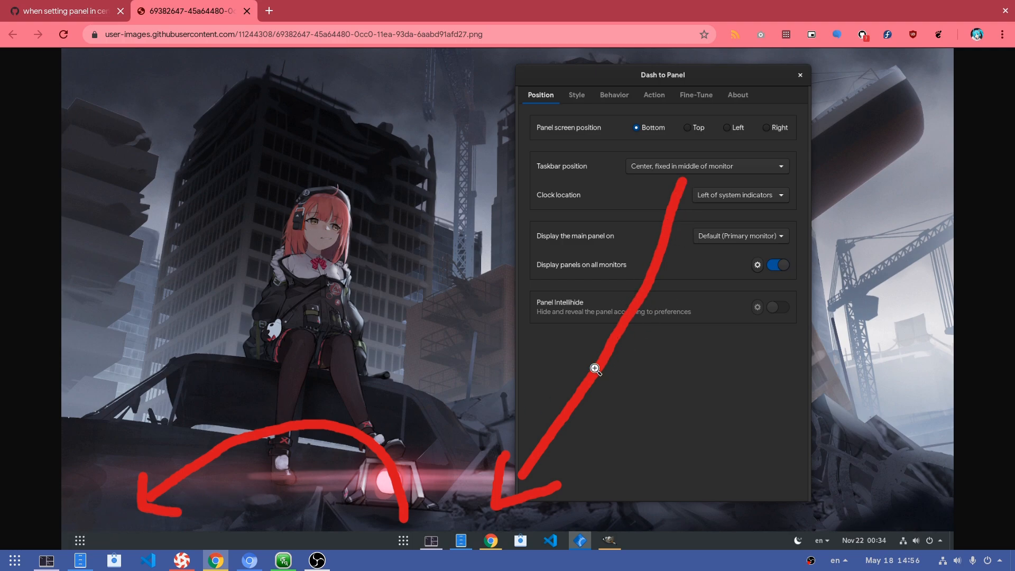
pyautogui.moveTo(133, 486)
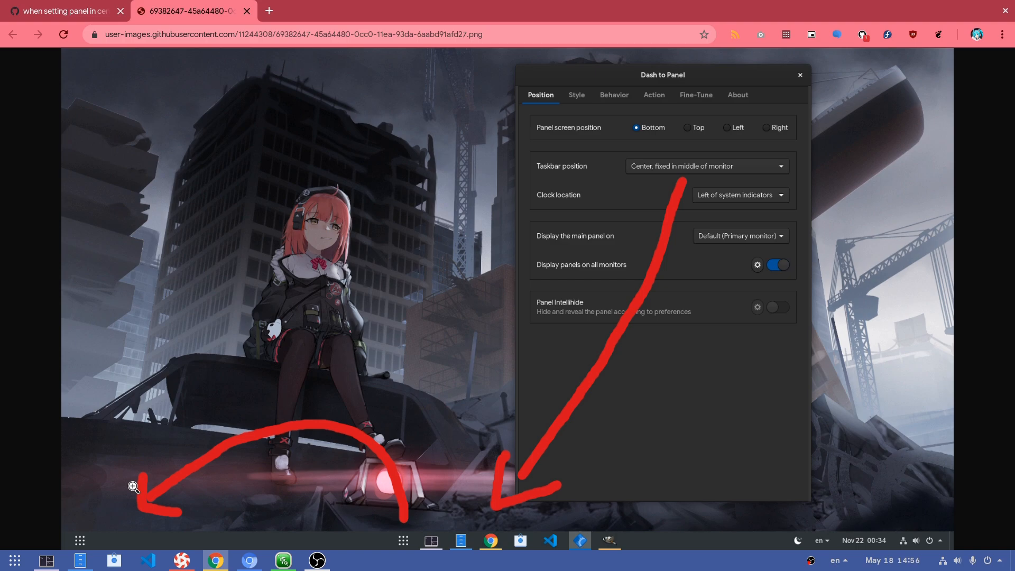
pyautogui.moveTo(483, 356)
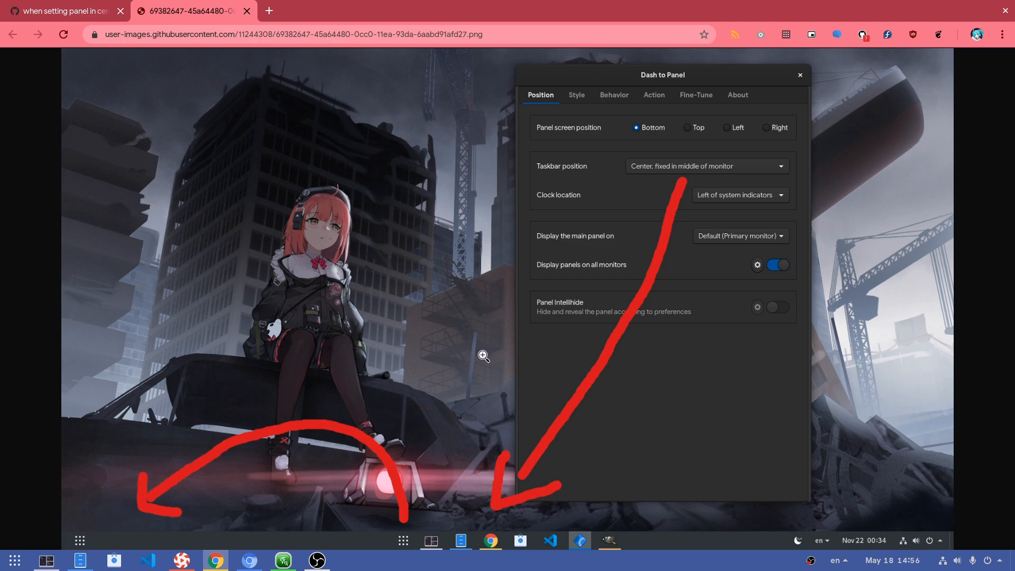
pyautogui.moveTo(484, 348)
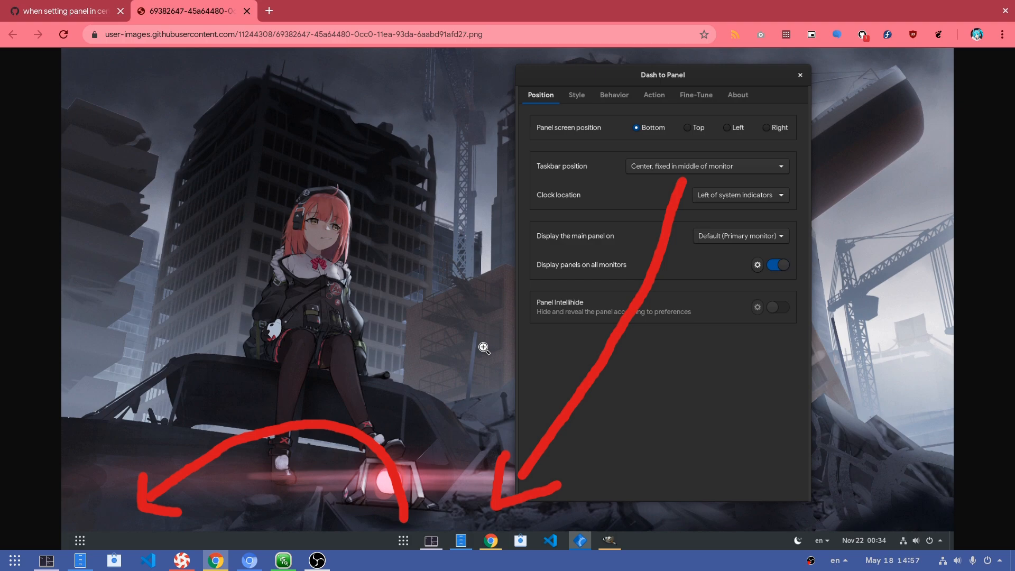
pyautogui.moveTo(481, 342)
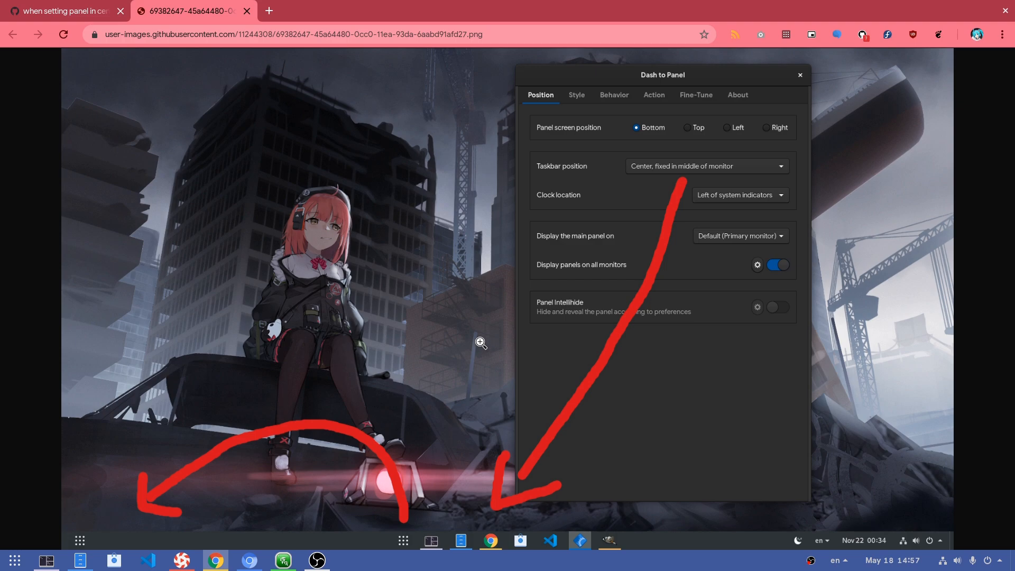
# - Scroll issue #822's comments to the positioning settings mockup, then reveal the desktop
pyautogui.click(58, 11)
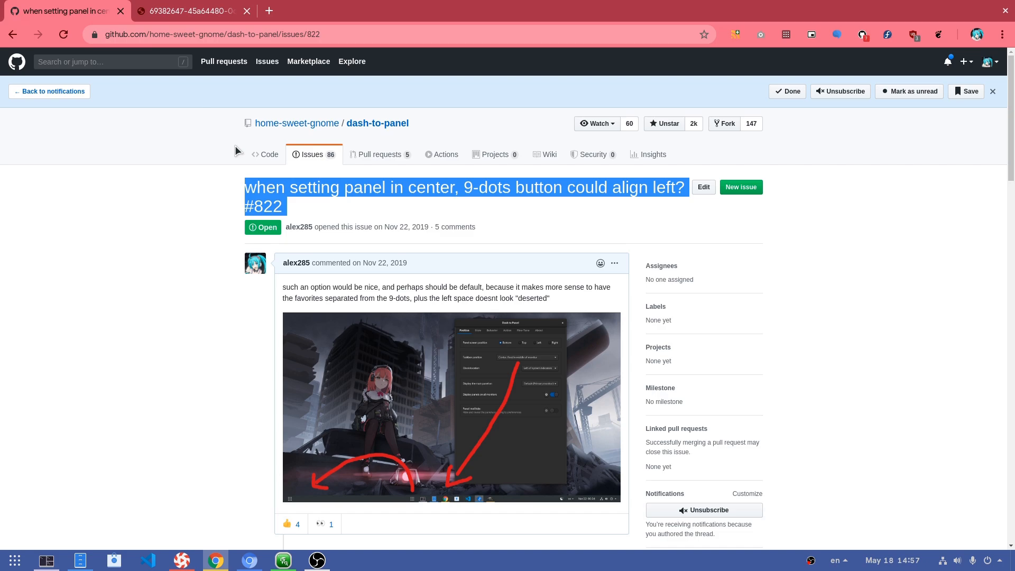
pyautogui.scroll(-3)
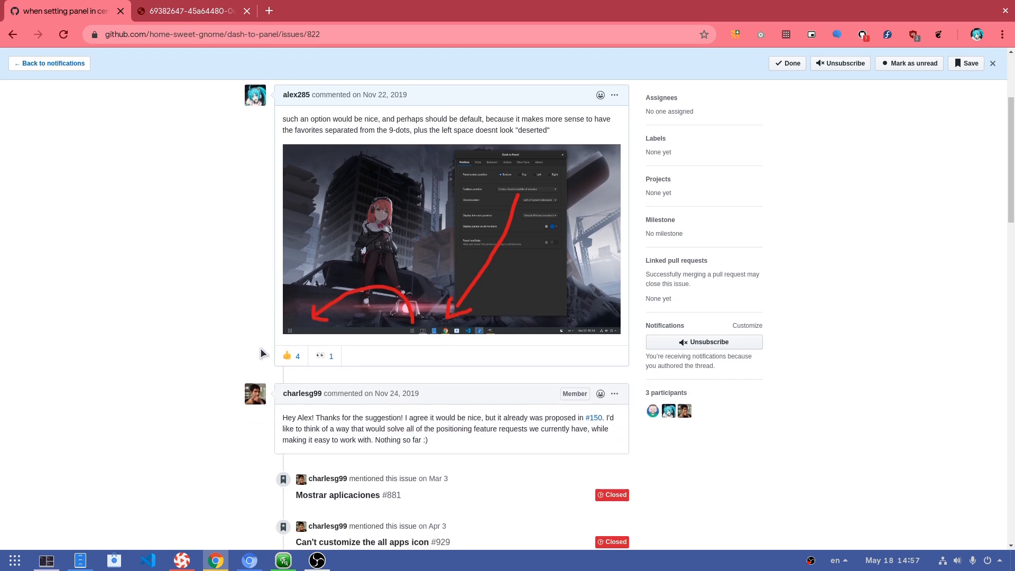
pyautogui.scroll(-3)
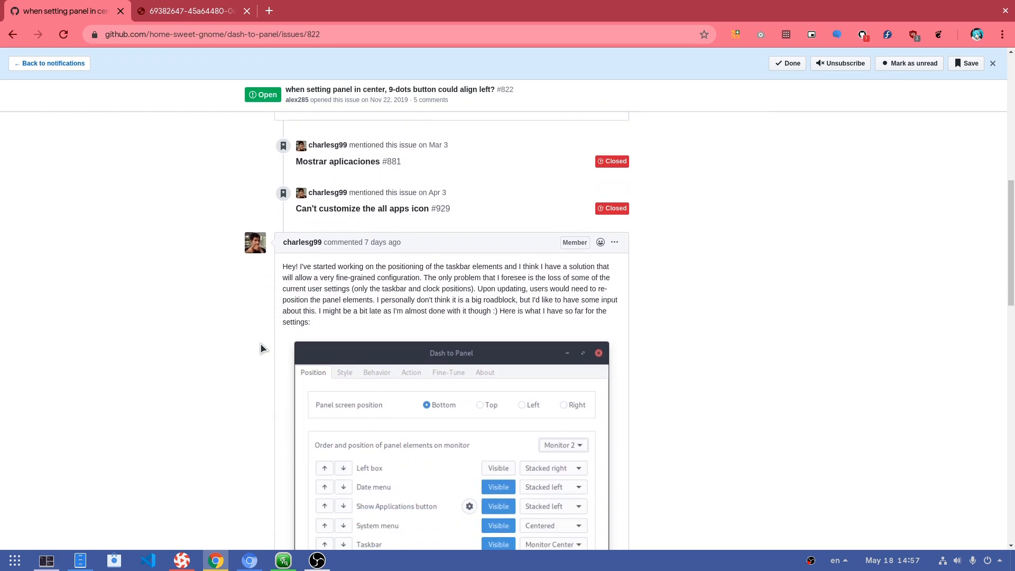
pyautogui.scroll(-3)
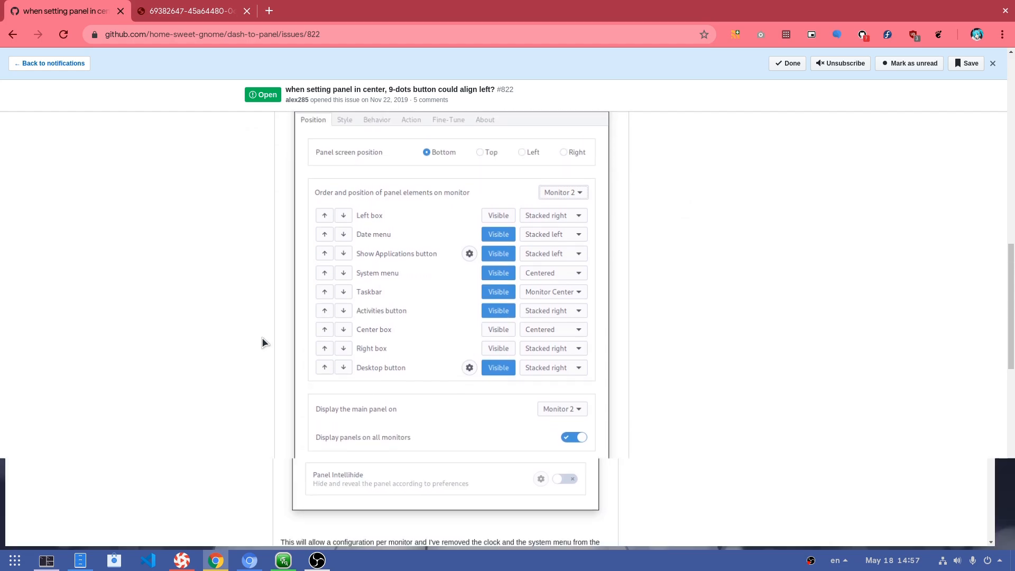
pyautogui.press('super')
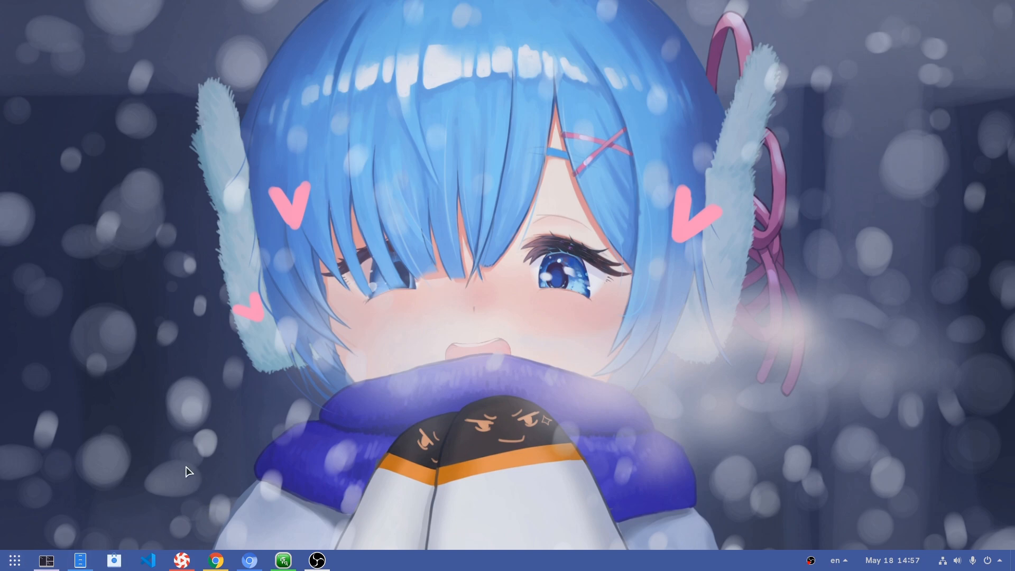
# - Open Dash to Panel settings from the panel menu and expand the Taskbar's 'Stacked to left' dropdown
pyautogui.rightClick(428, 548)
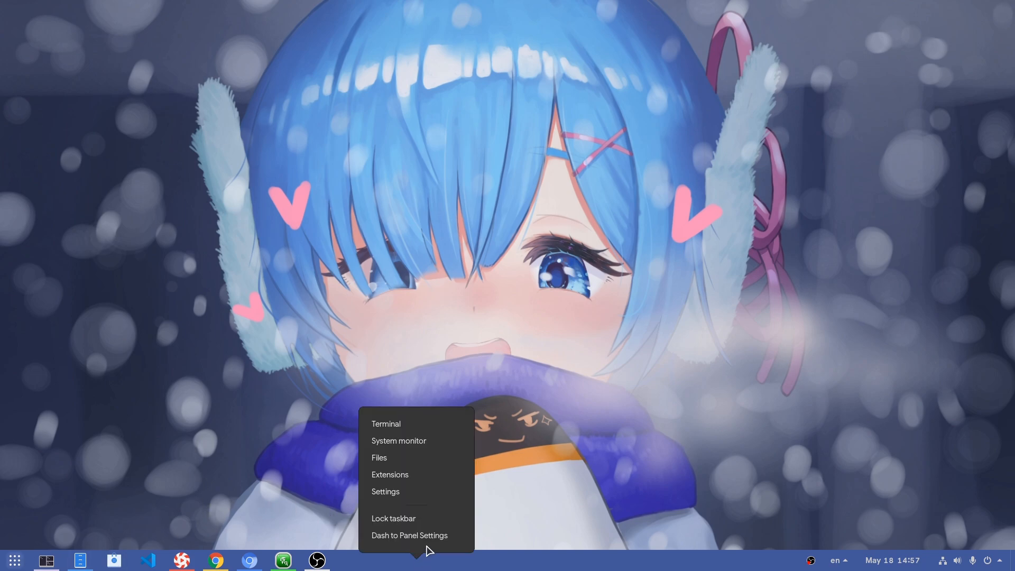
pyautogui.click(409, 535)
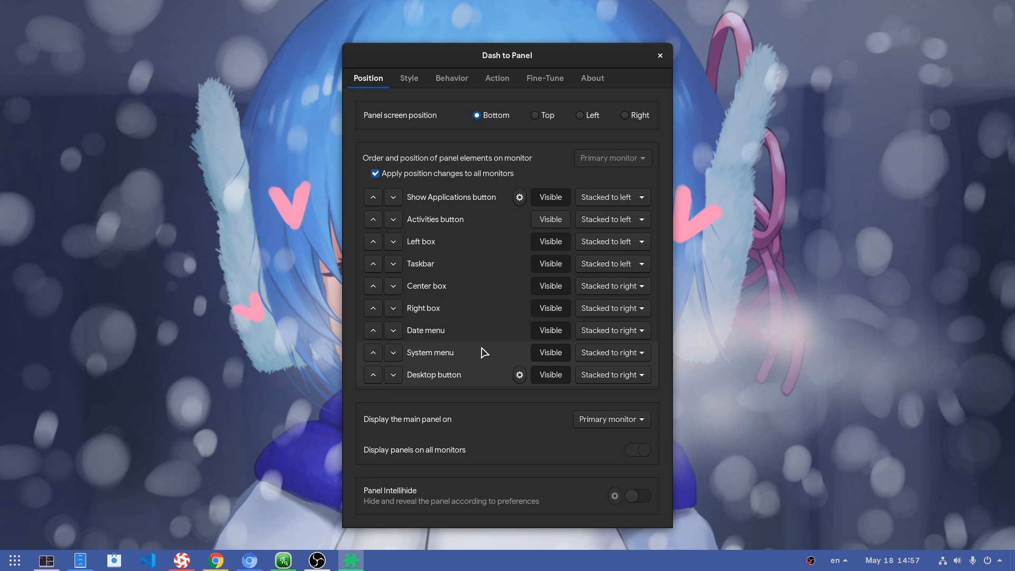
pyautogui.moveTo(554, 178)
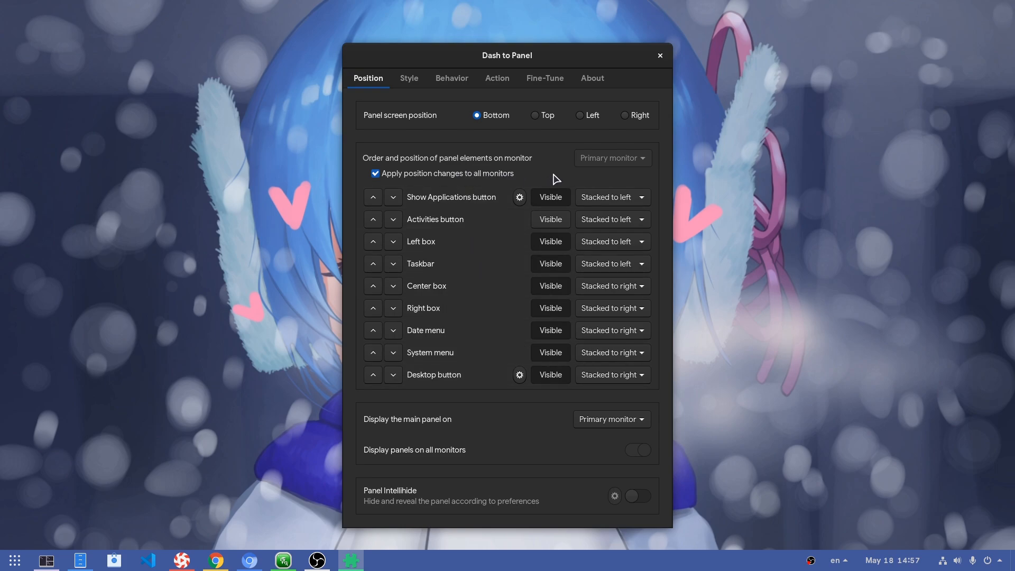
pyautogui.moveTo(570, 179)
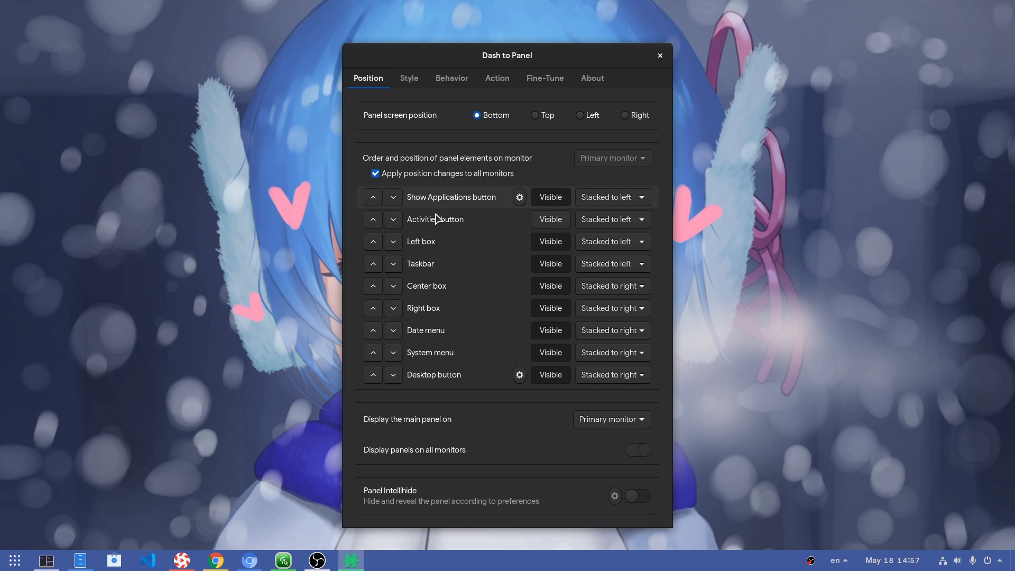
pyautogui.moveTo(559, 227)
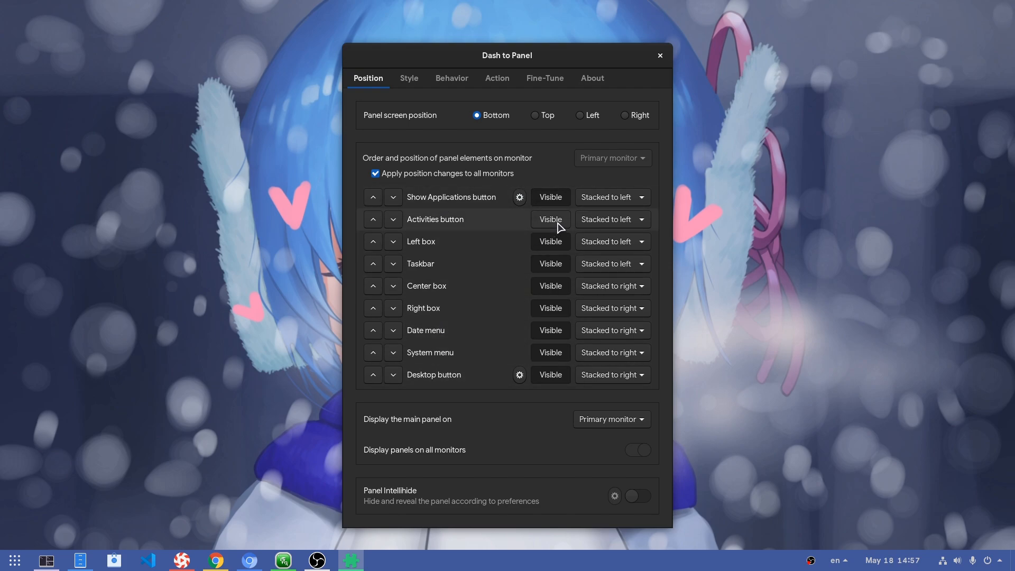
pyautogui.moveTo(617, 165)
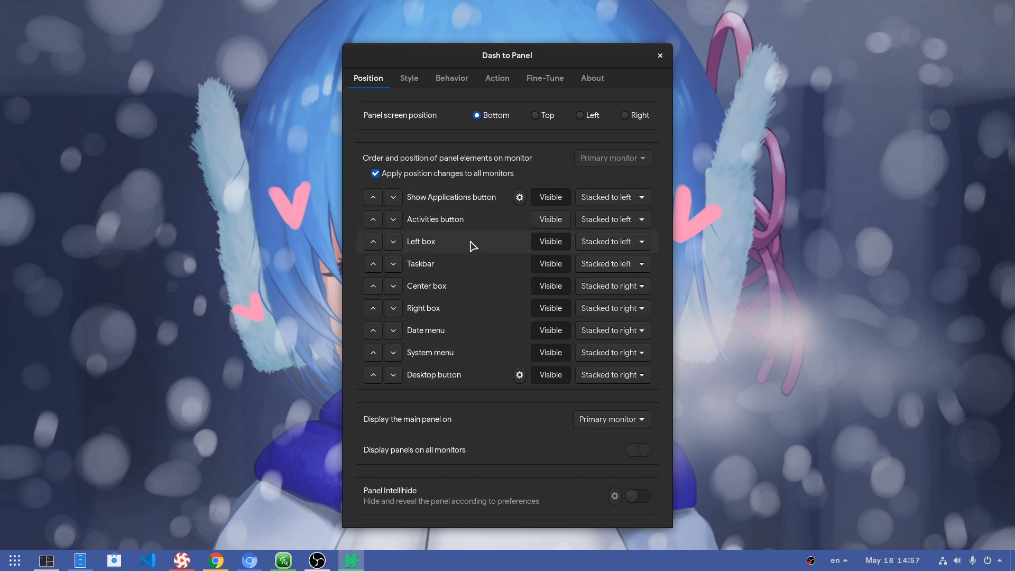
pyautogui.moveTo(453, 269)
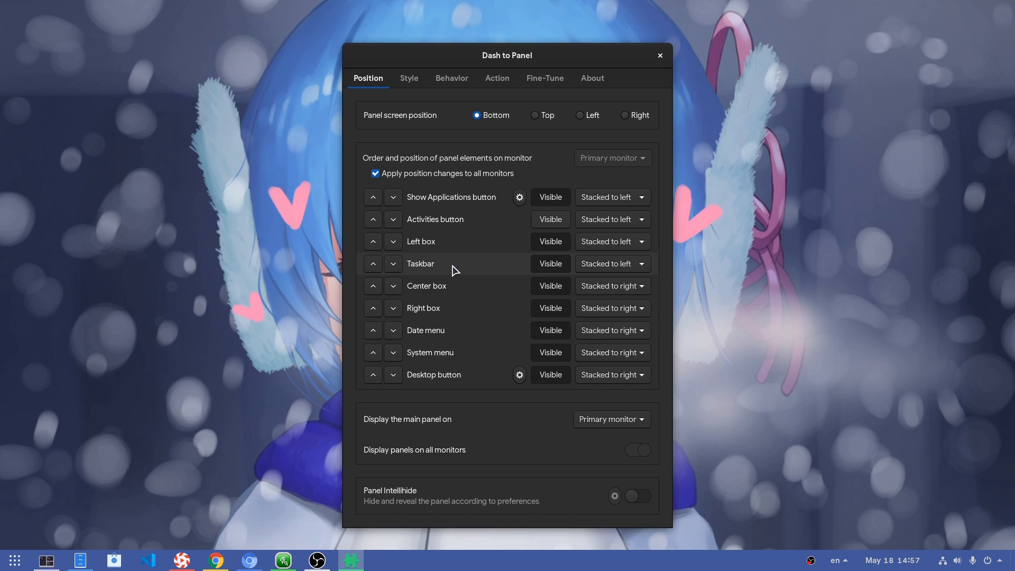
pyautogui.click(611, 264)
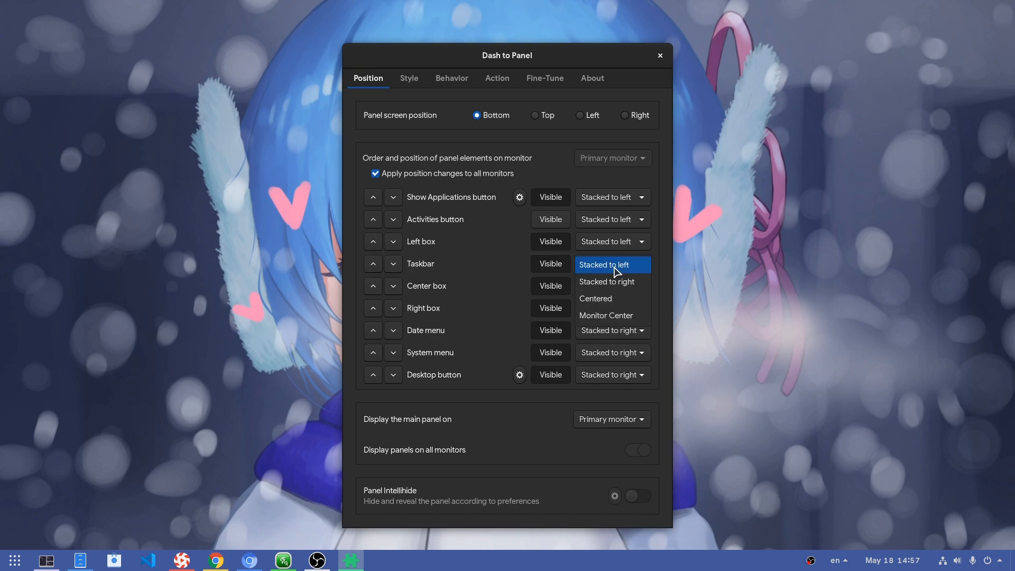
pyautogui.moveTo(612, 298)
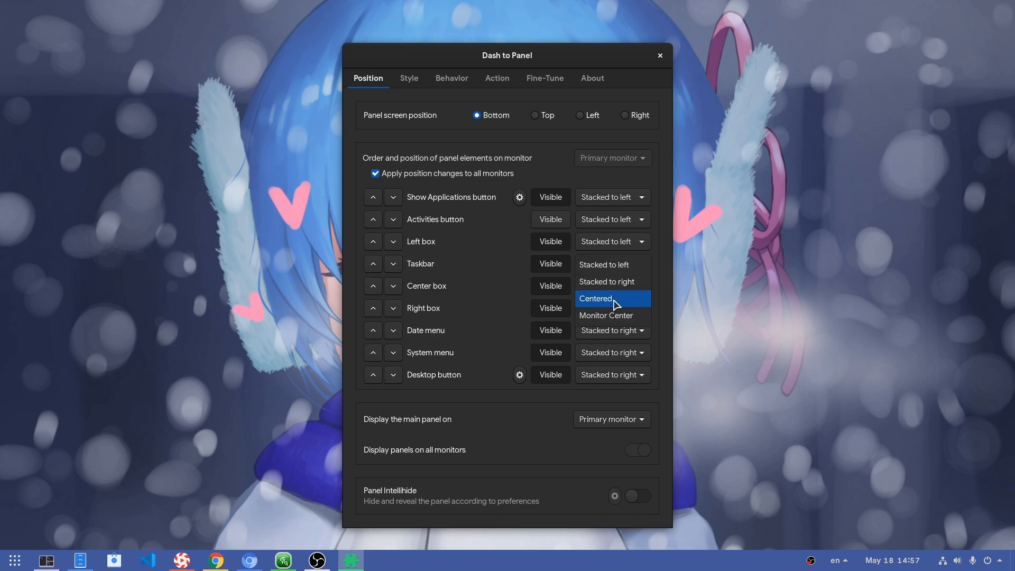
pyautogui.moveTo(632, 318)
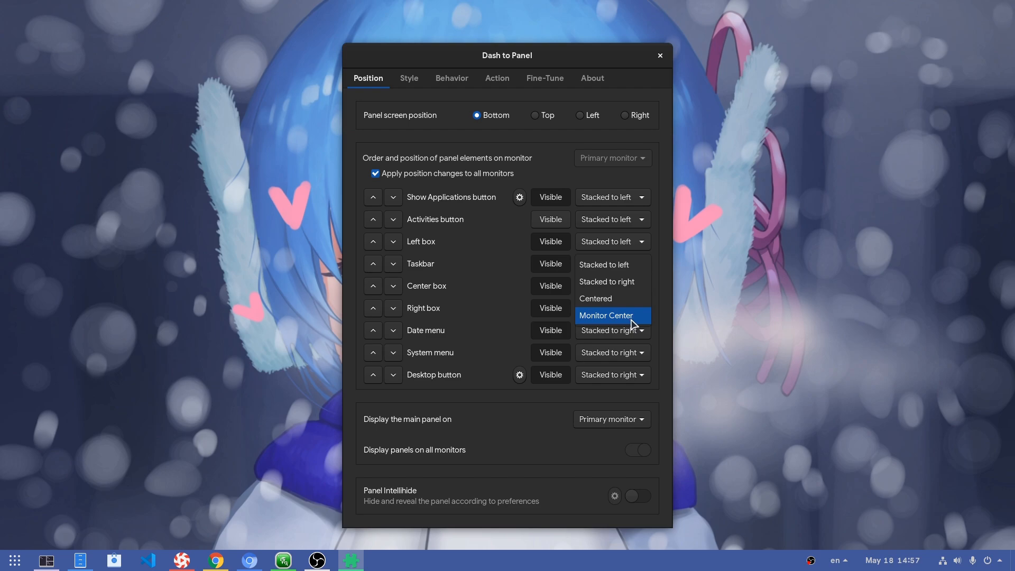
# - Set the Taskbar alignment to Monitor Center, then change it to Centered
pyautogui.click(606, 315)
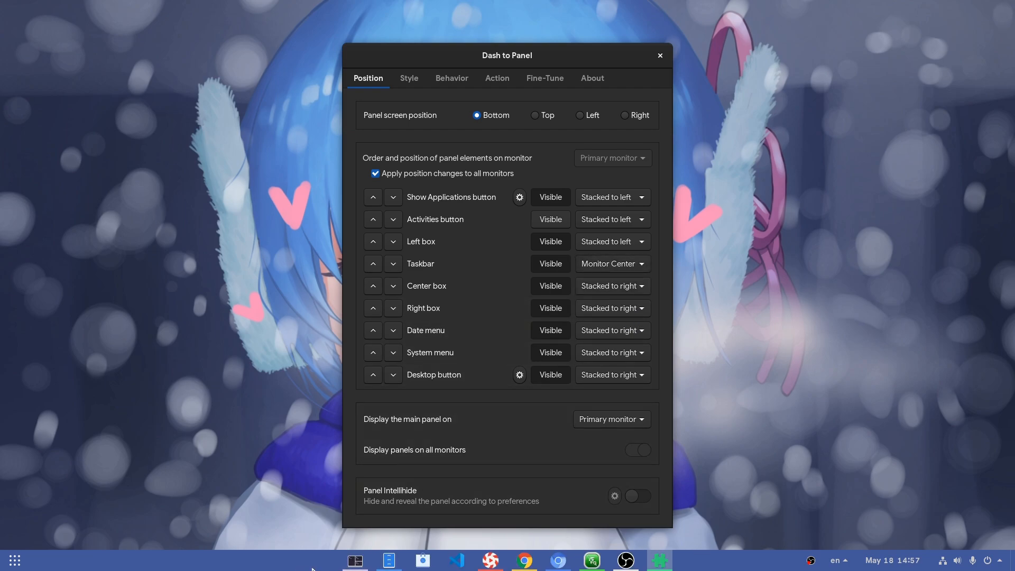
pyautogui.click(612, 263)
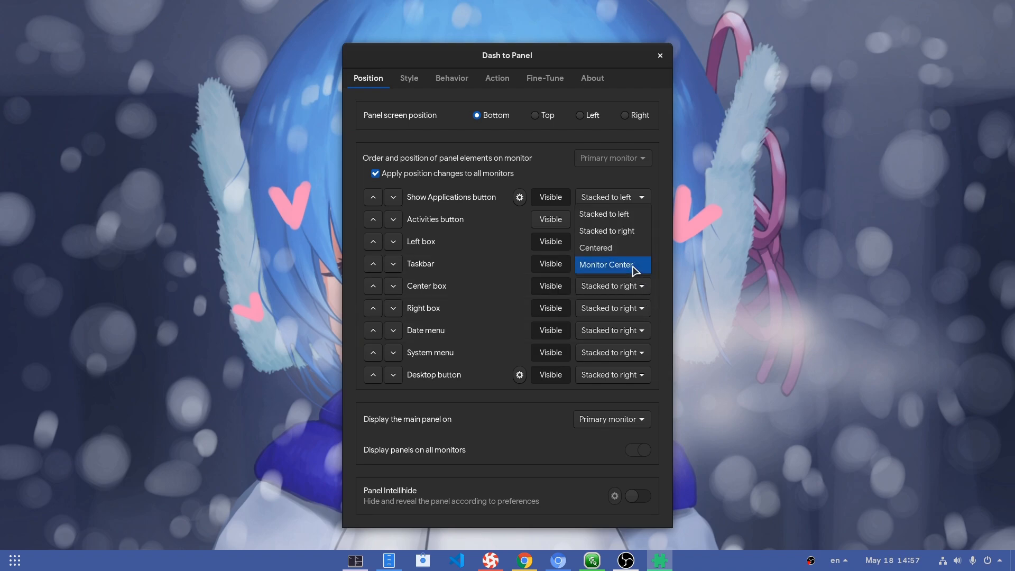
pyautogui.click(595, 248)
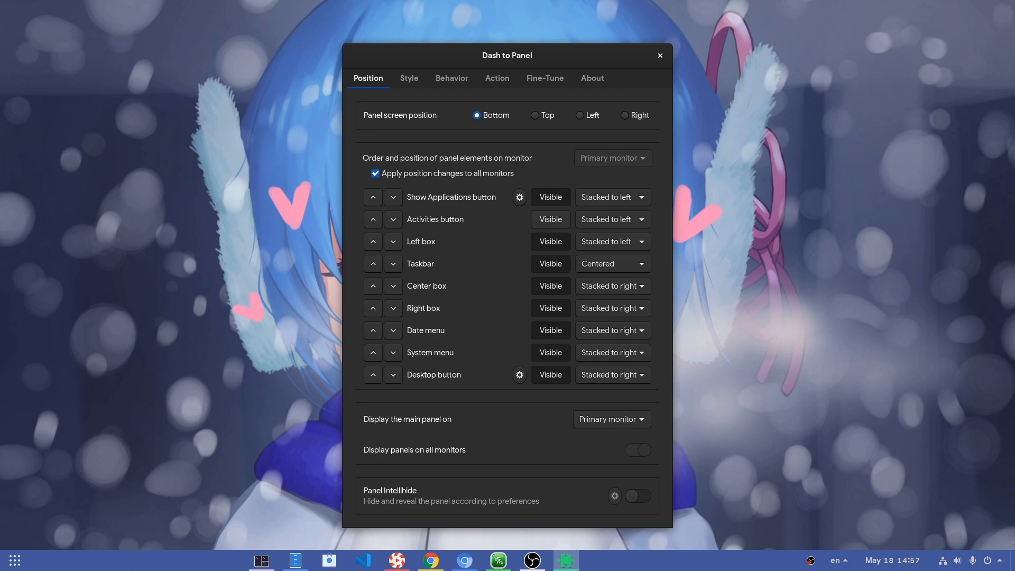
pyautogui.moveTo(677, 559)
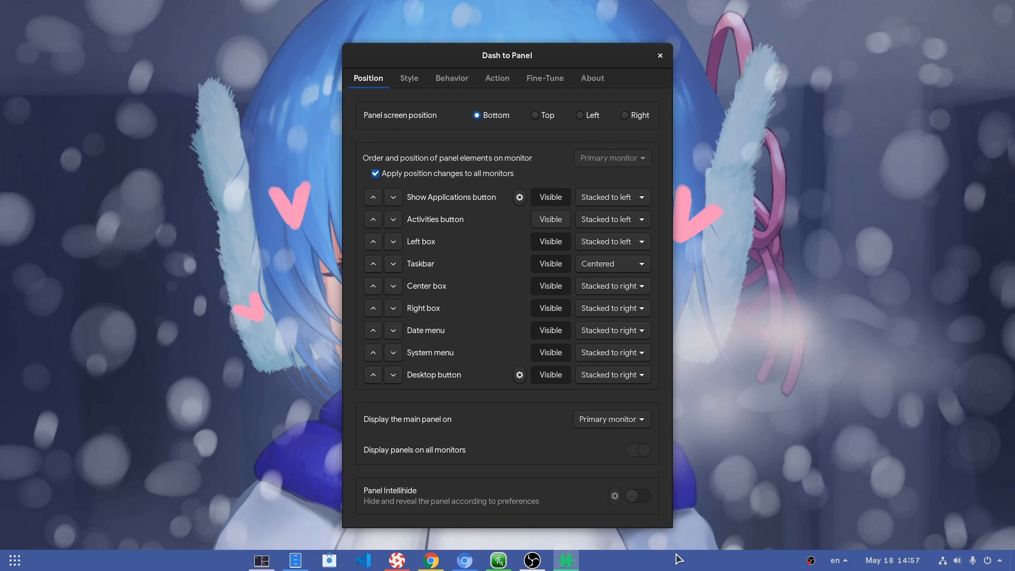
pyautogui.moveTo(673, 123)
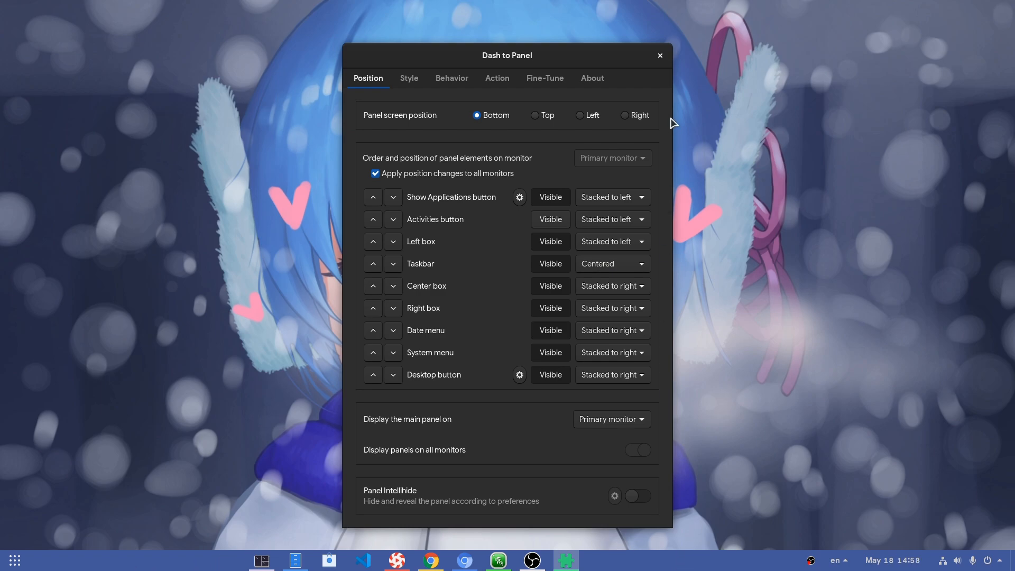
pyautogui.click(659, 55)
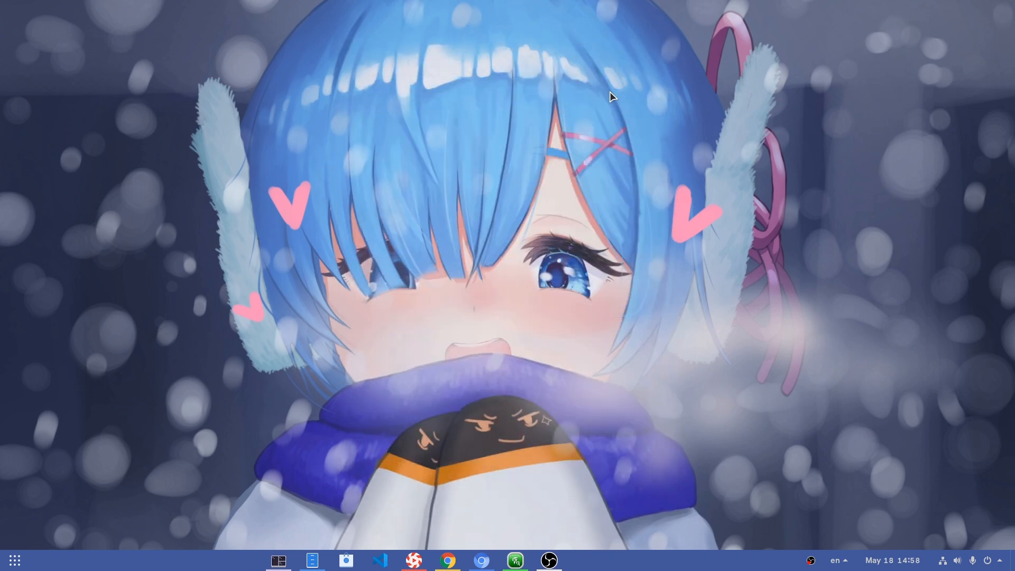
pyautogui.moveTo(462, 327)
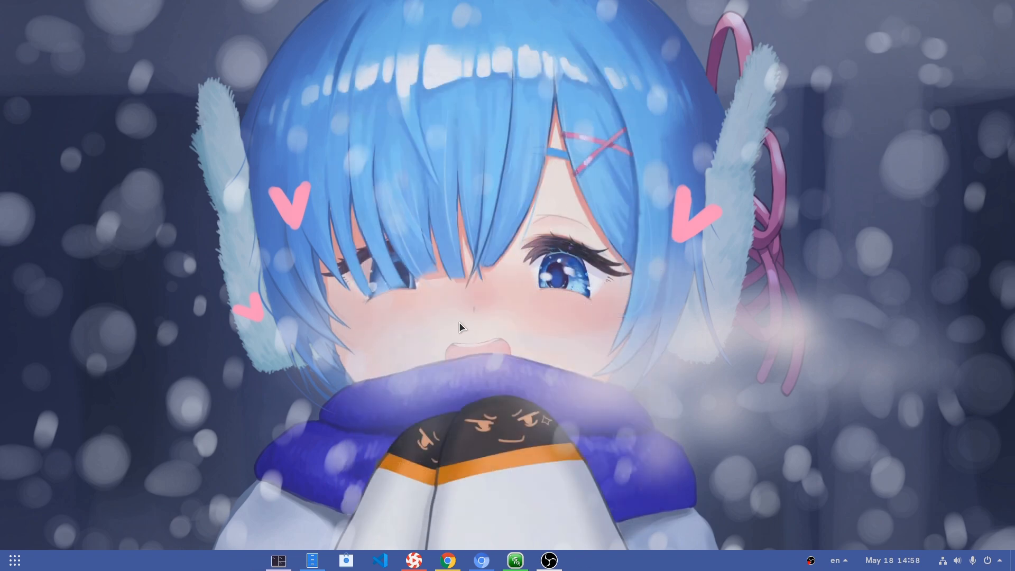
pyautogui.moveTo(15, 562)
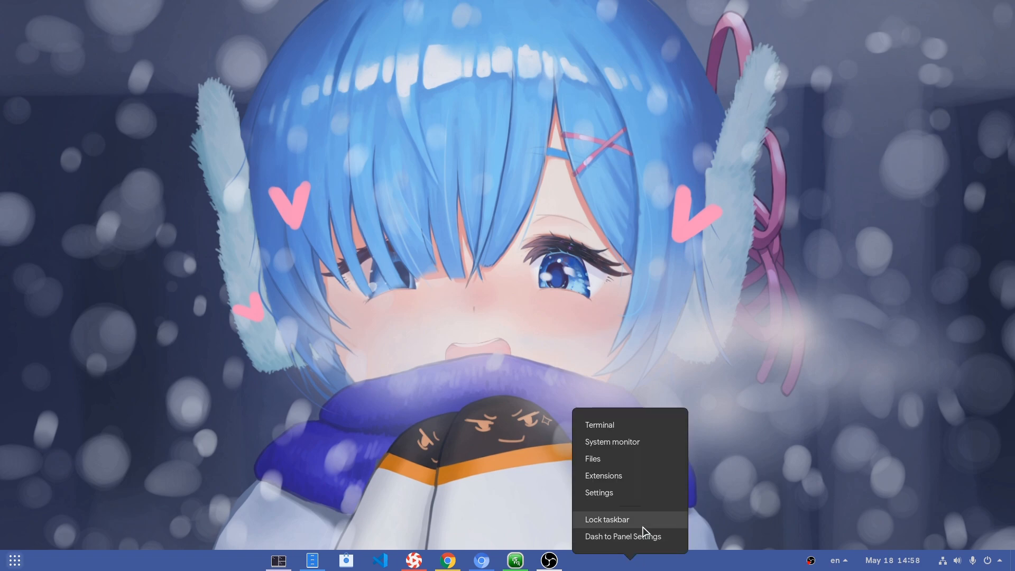
pyautogui.click(622, 537)
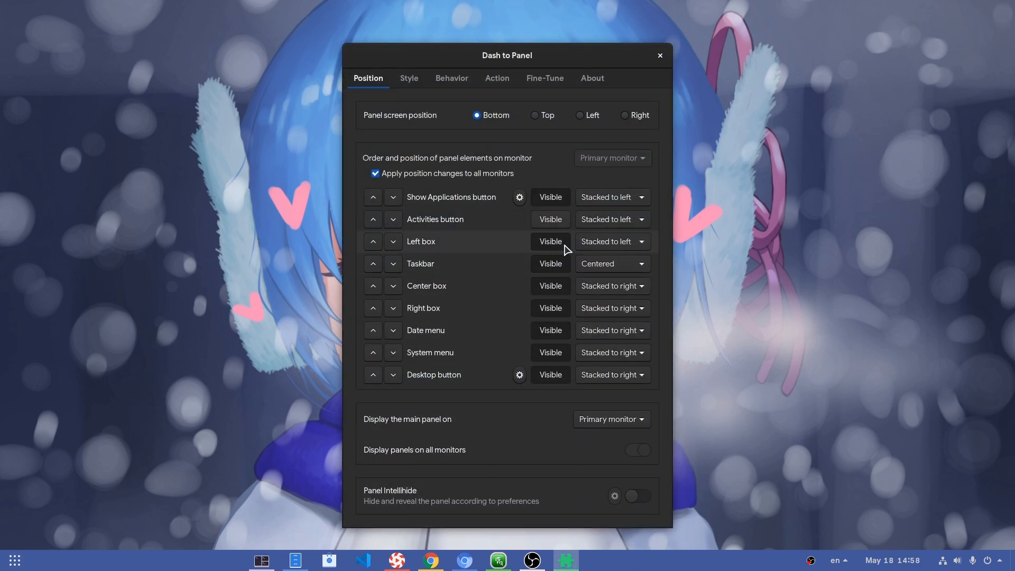